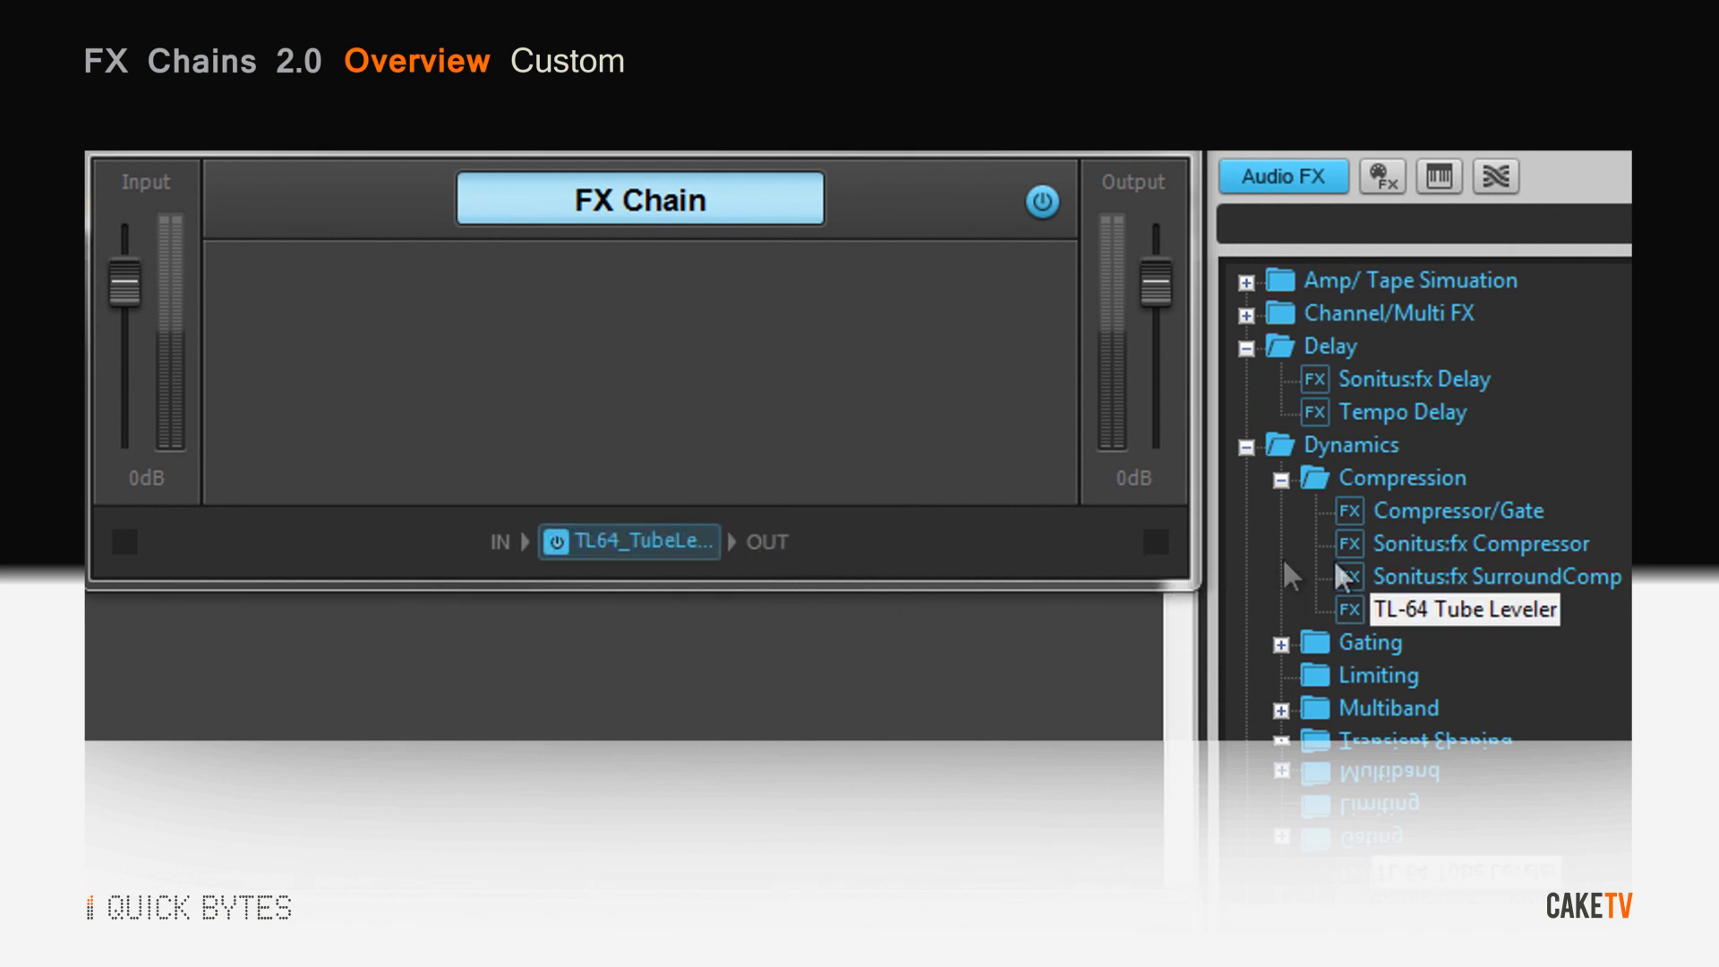
Add another effect from the Audio FX browser into the FX chain.
double_click(1481, 542)
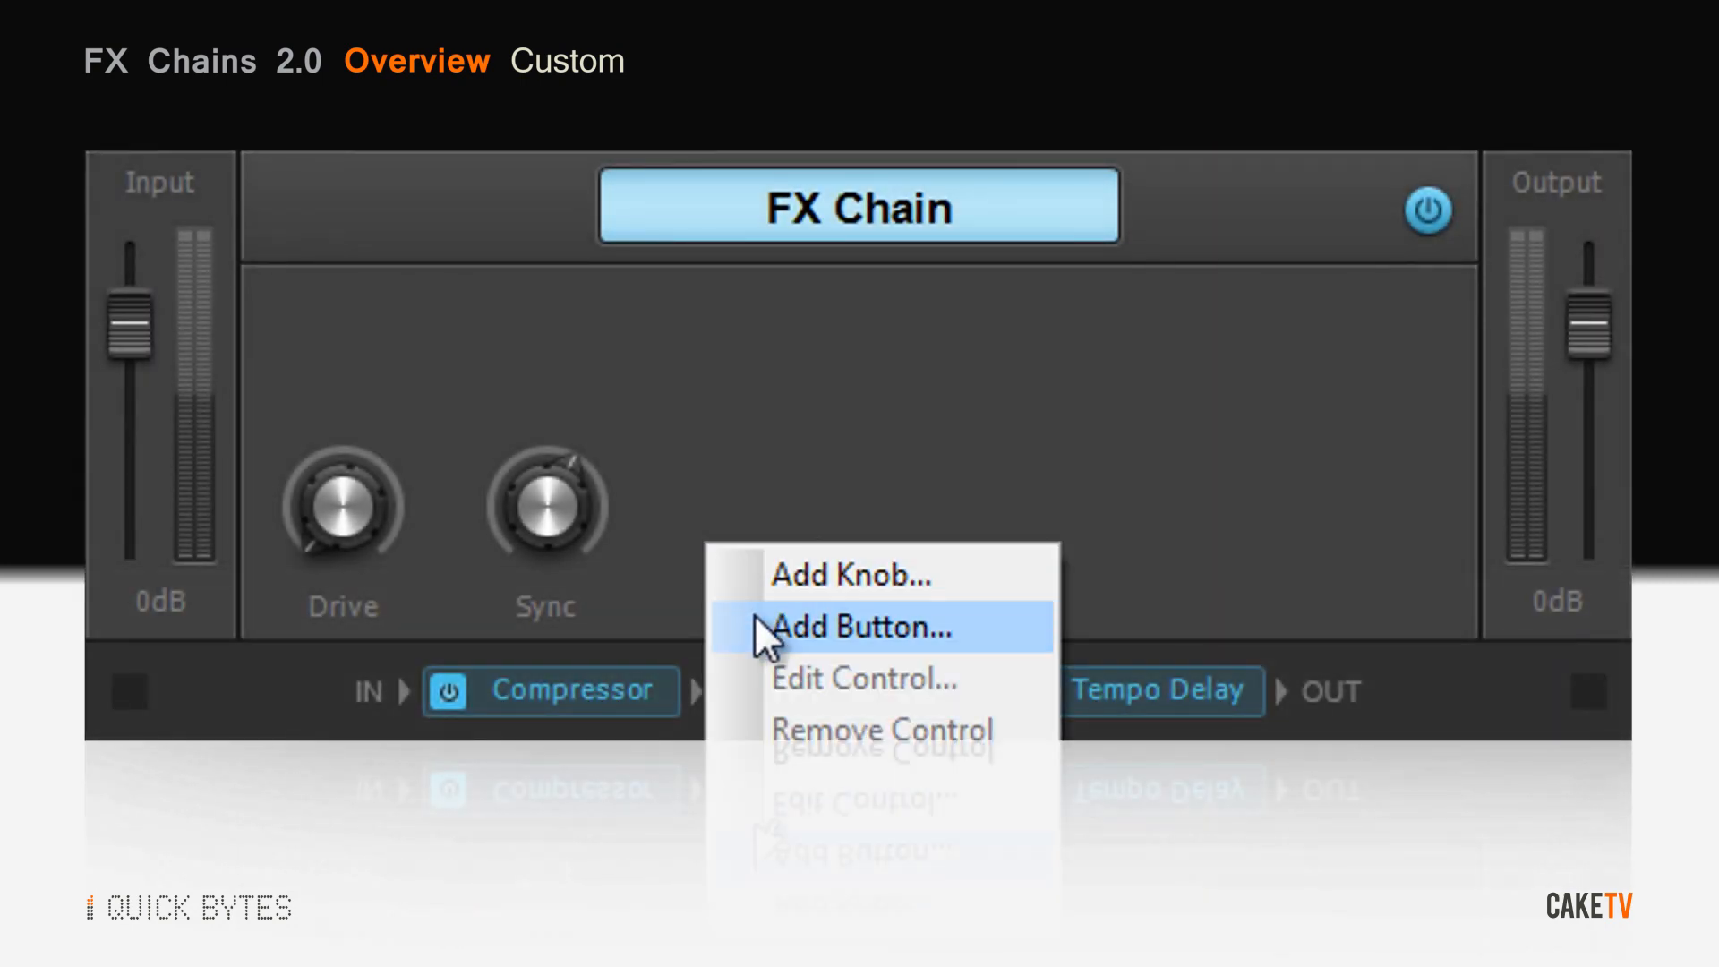
Add a Power button to the chain at position 2.
left_click(861, 627)
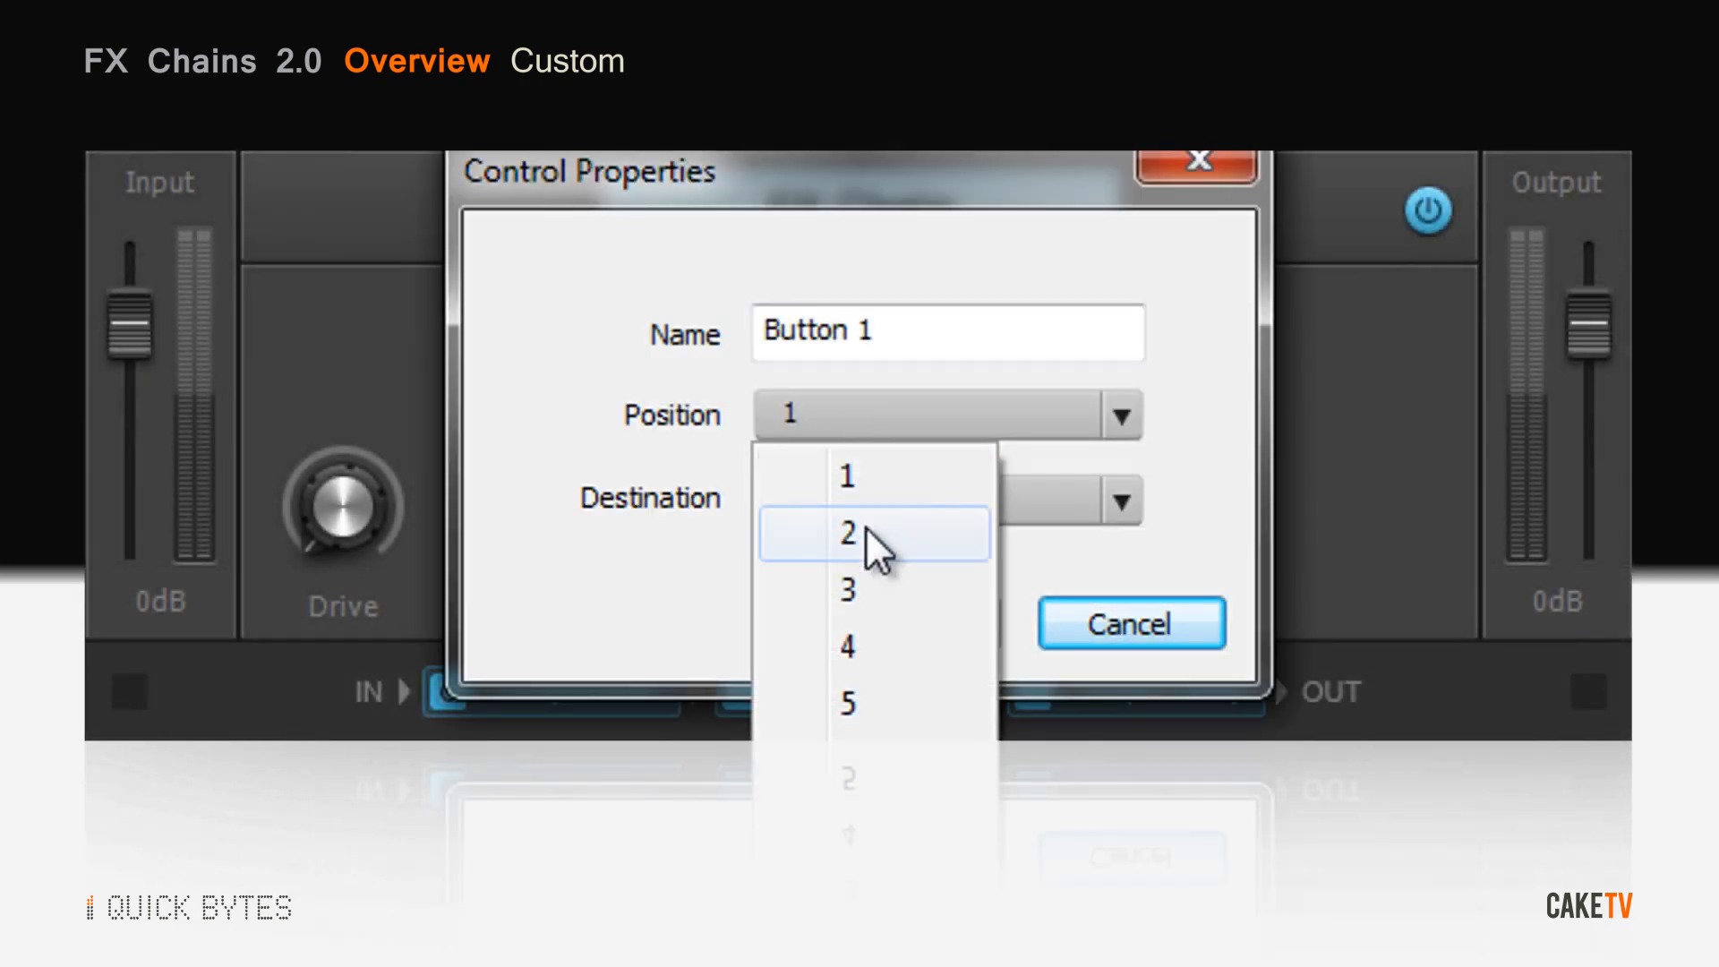
left_click(849, 534)
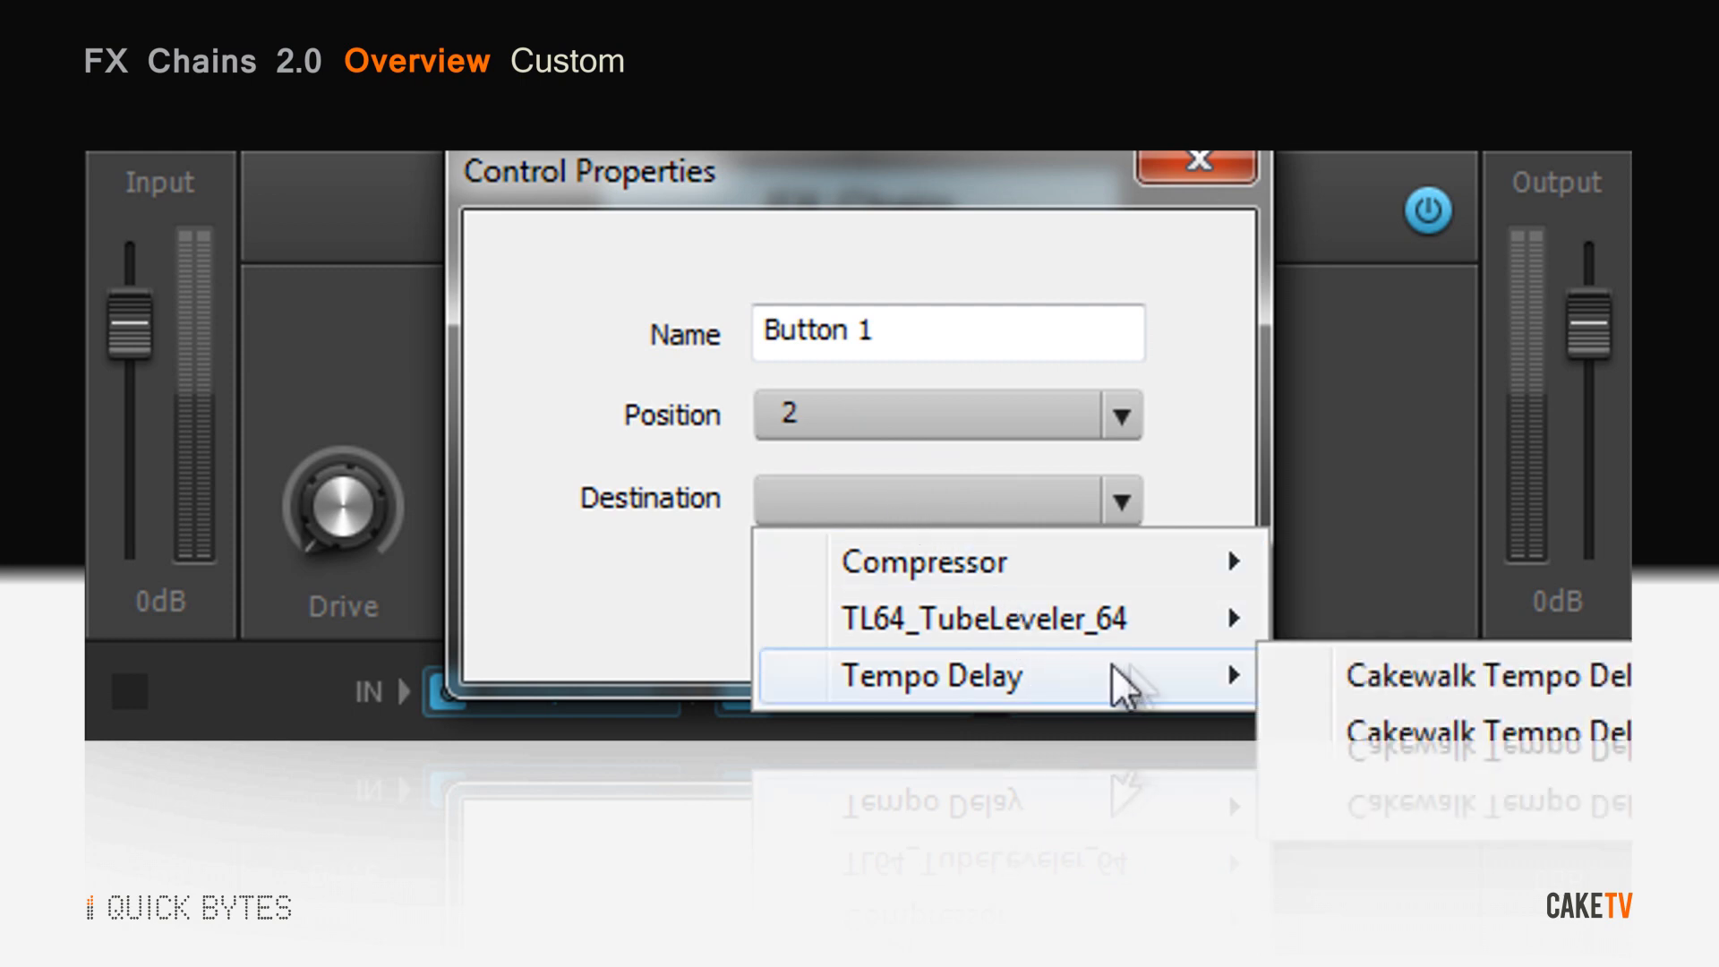
mouse_move(1425, 701)
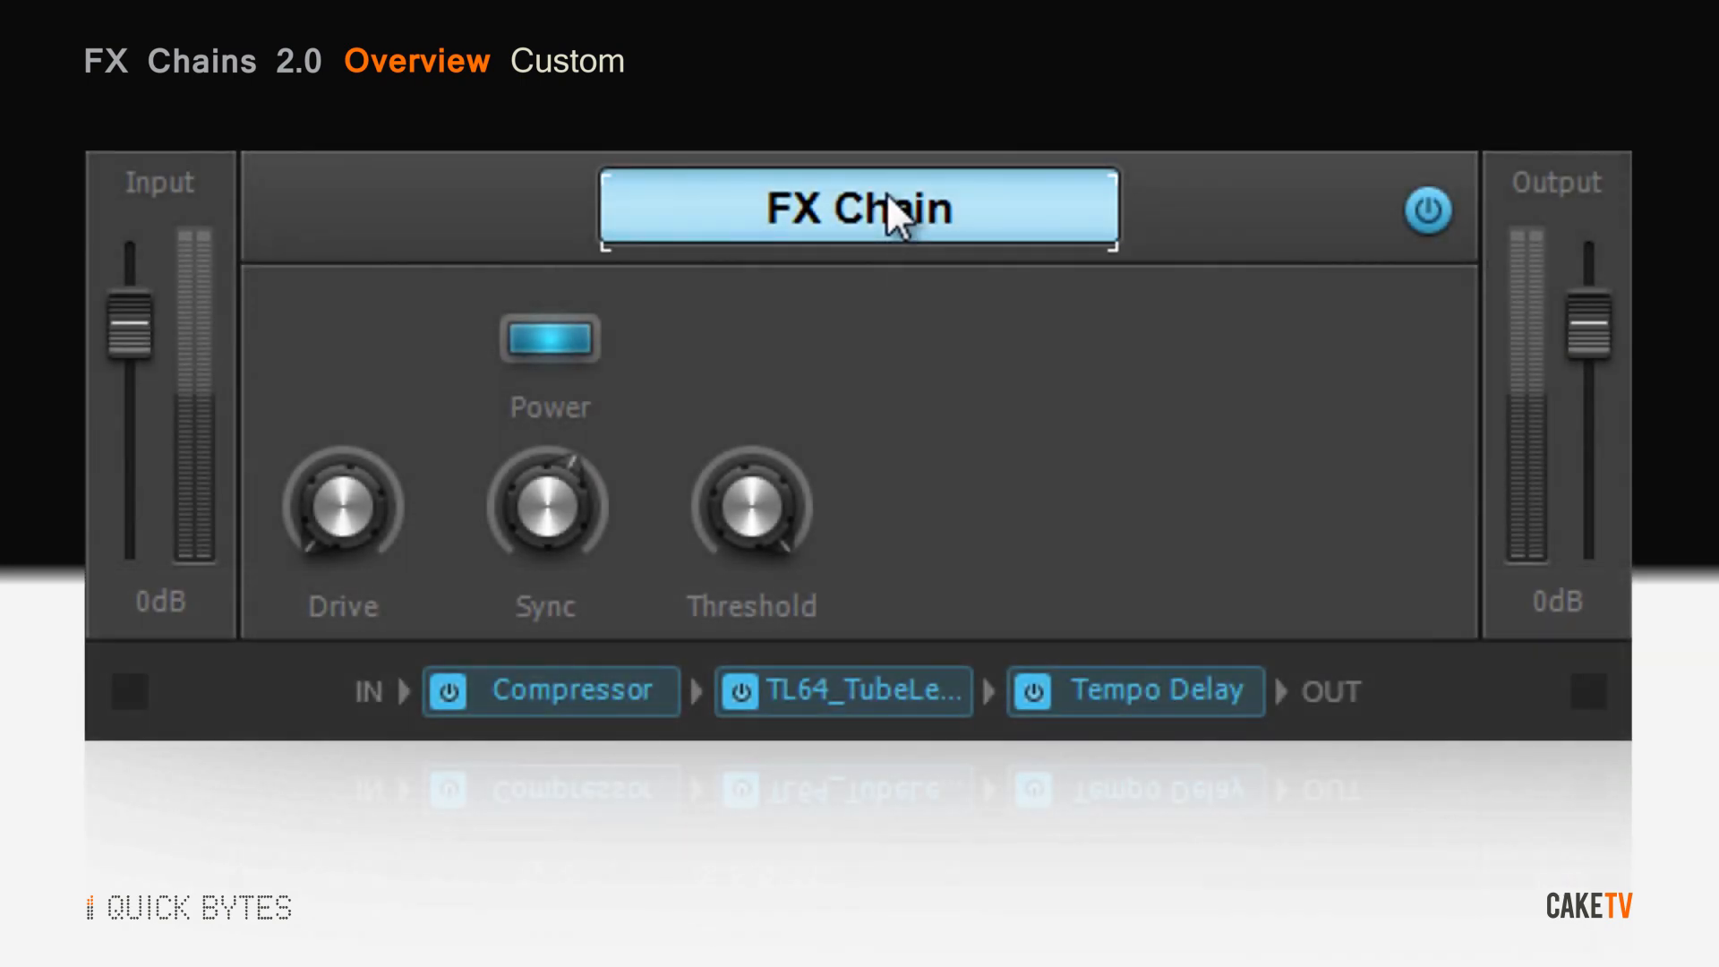
Rename the chain 'Drive and Crush' and bring up its Customize UI settings.
double_click(858, 208)
type("Drive and Crush")
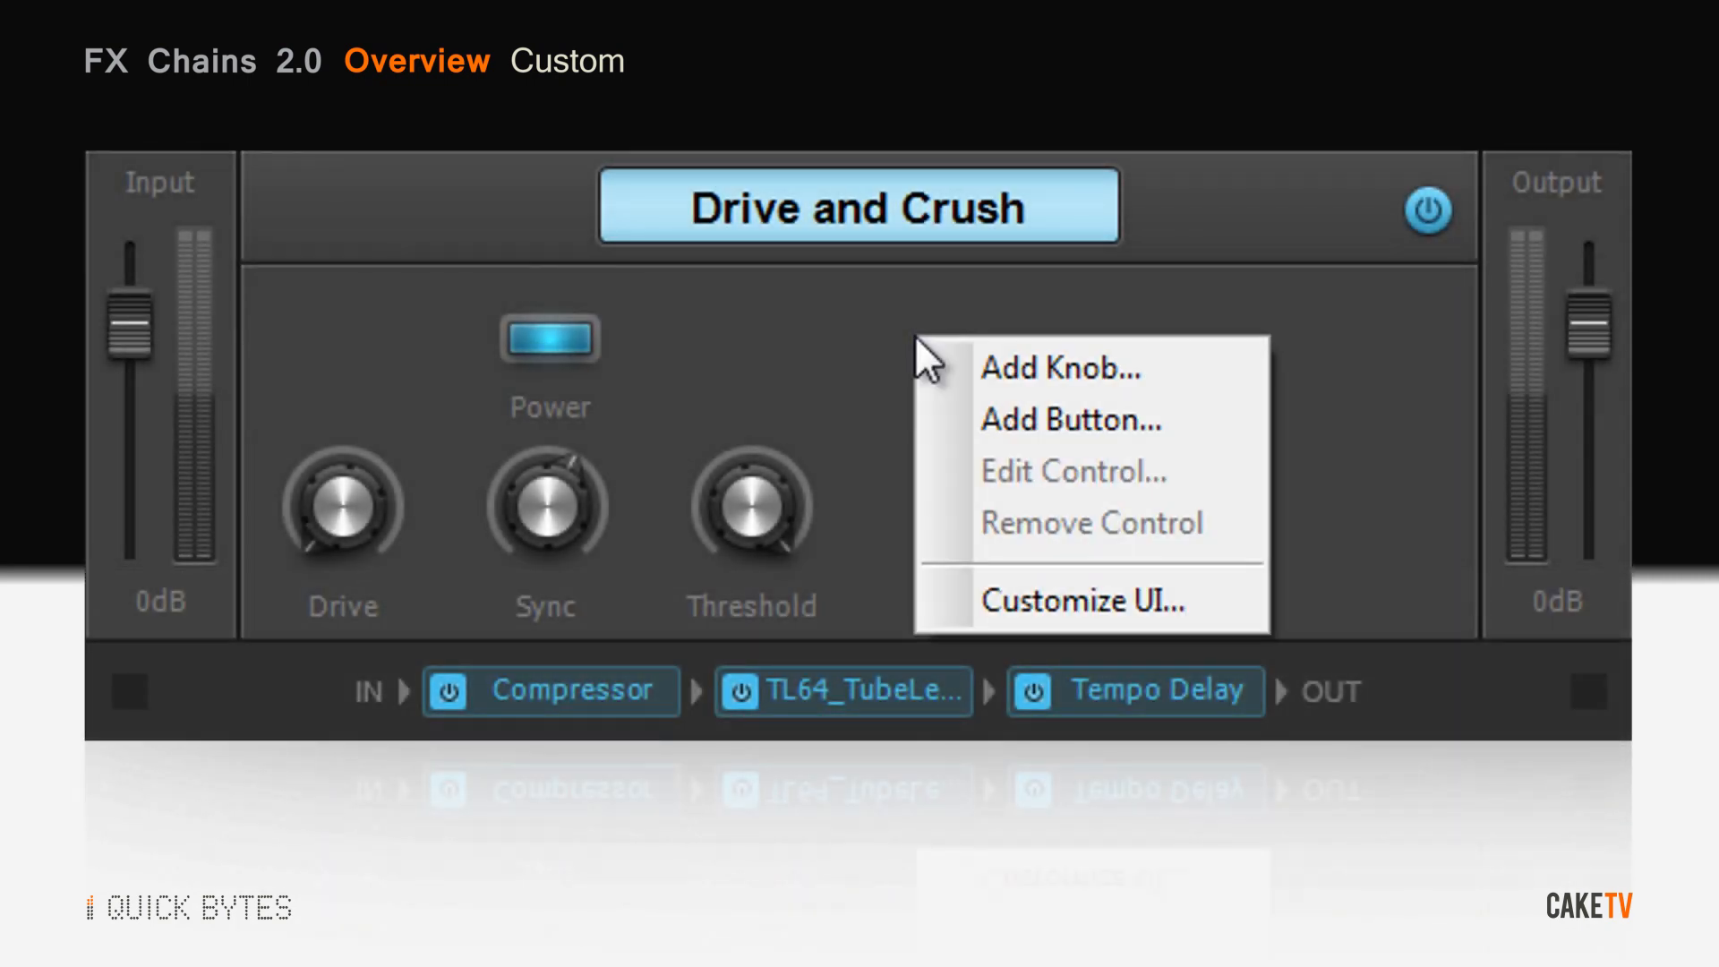
left_click(1082, 600)
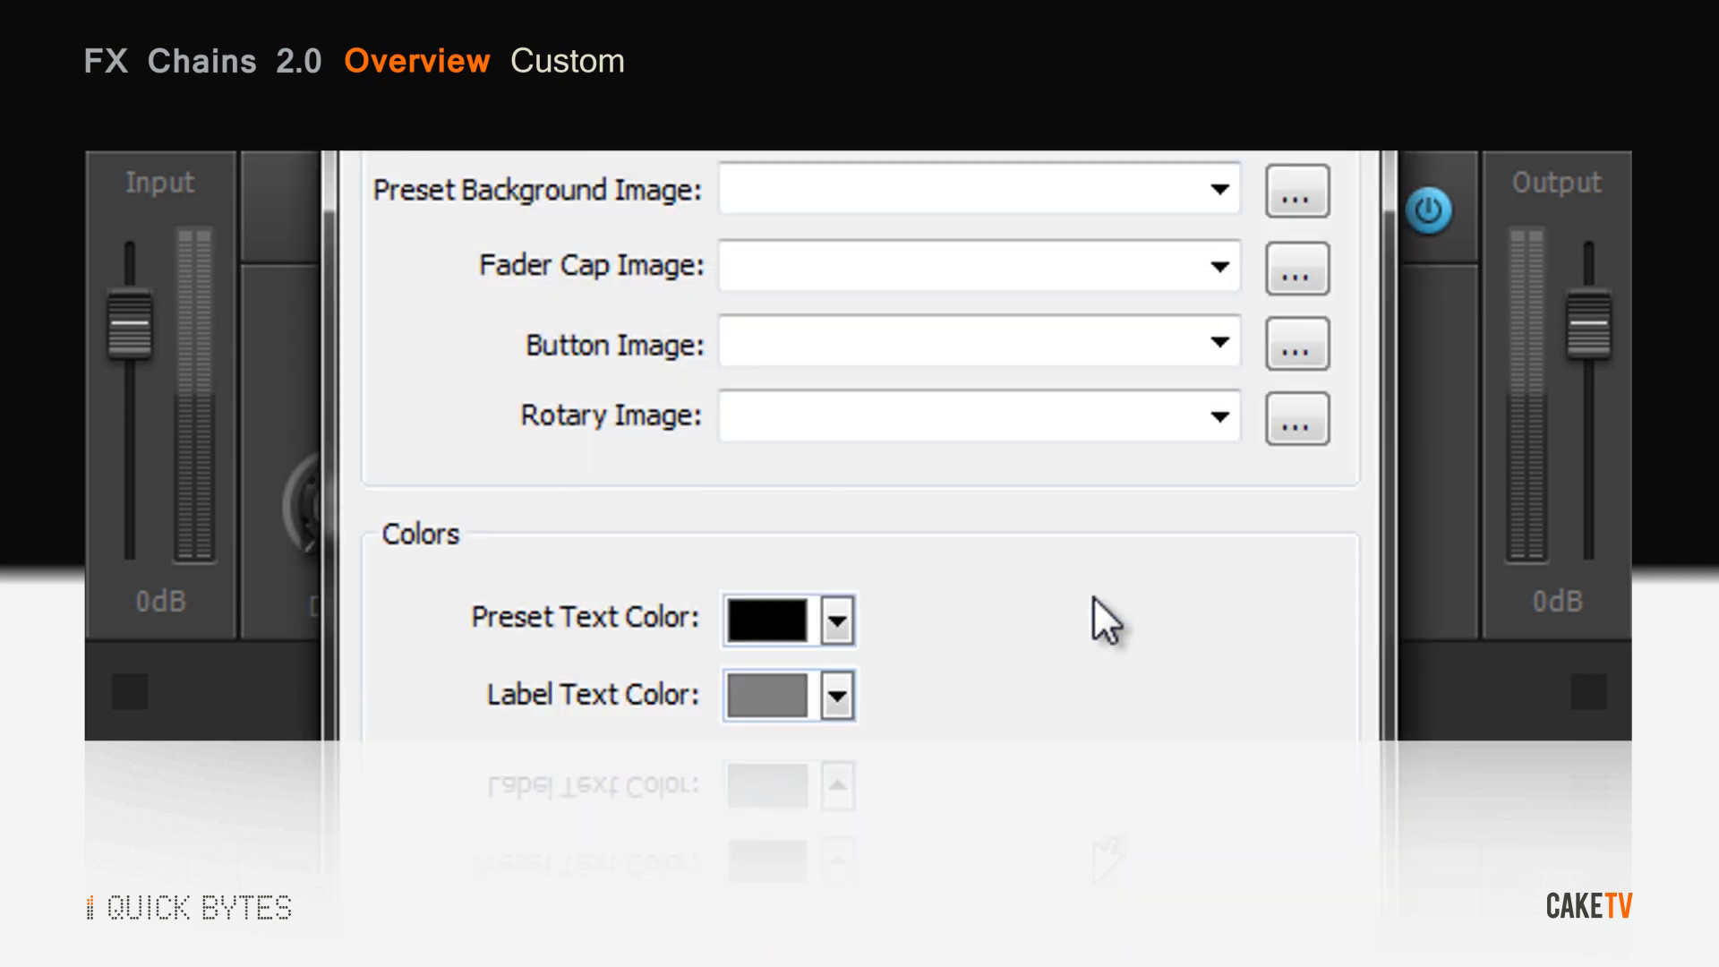